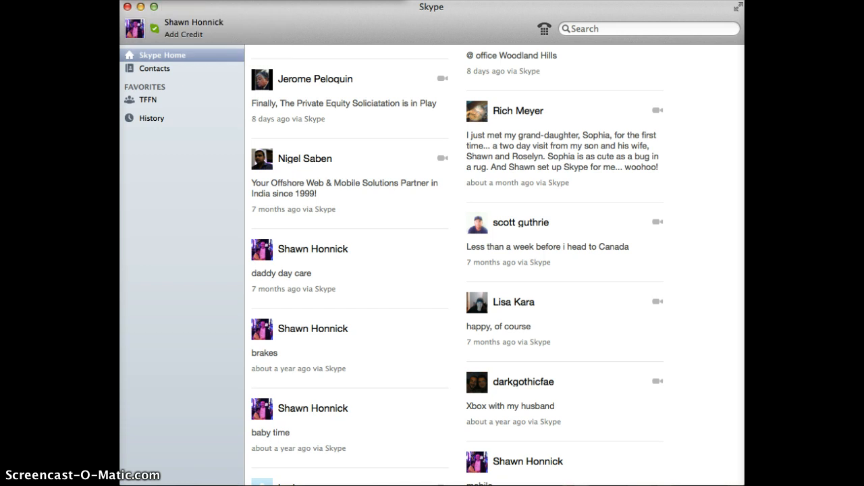
{"action": "left_click", "coordinate": [647, 70]}
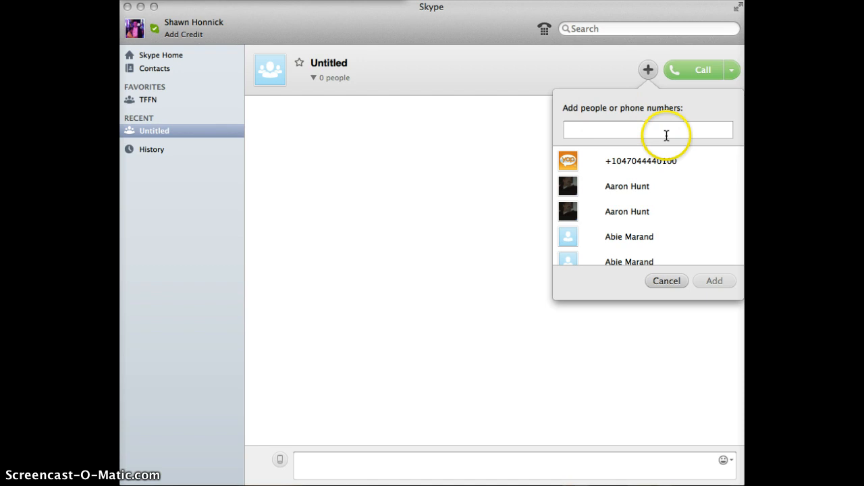
{"action": "left_click", "coordinate": [647, 130]}
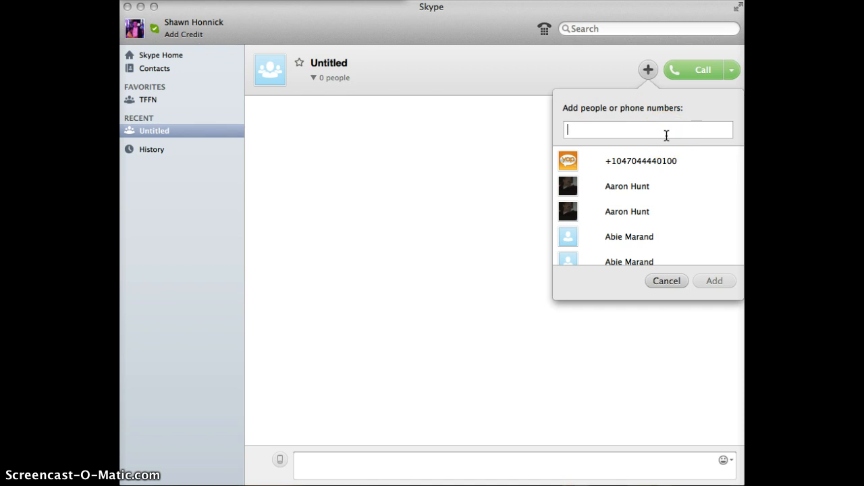
{"action": "type", "text": "r"}
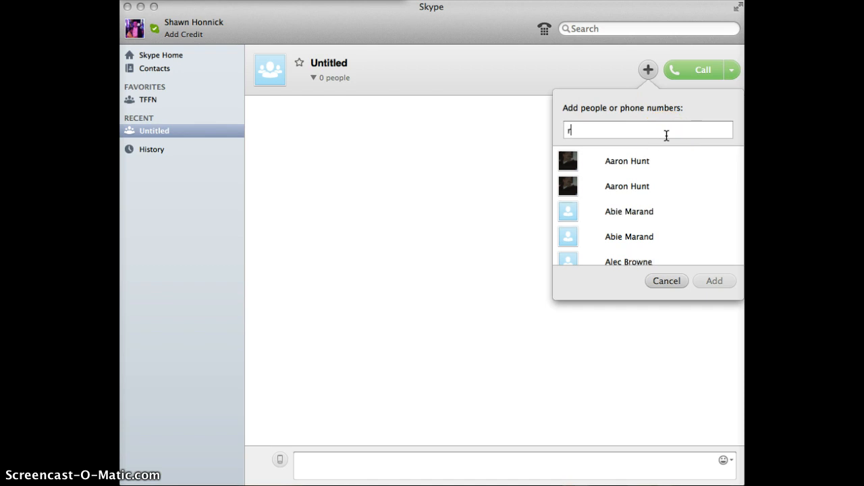
{"action": "type", "text": "oselyn"}
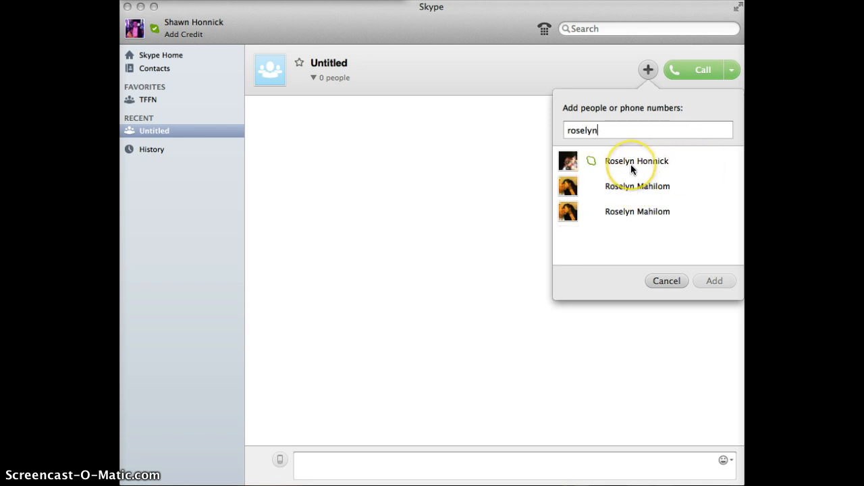
{"action": "left_click", "coordinate": [636, 160]}
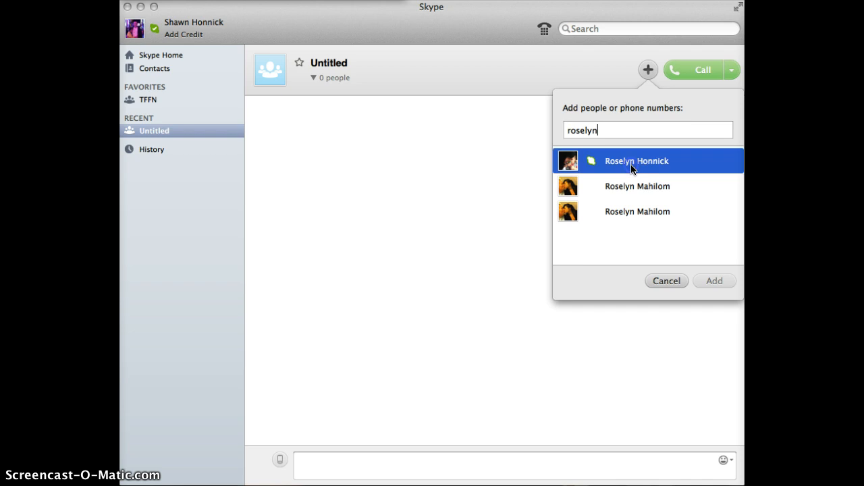
{"action": "left_click", "coordinate": [636, 161]}
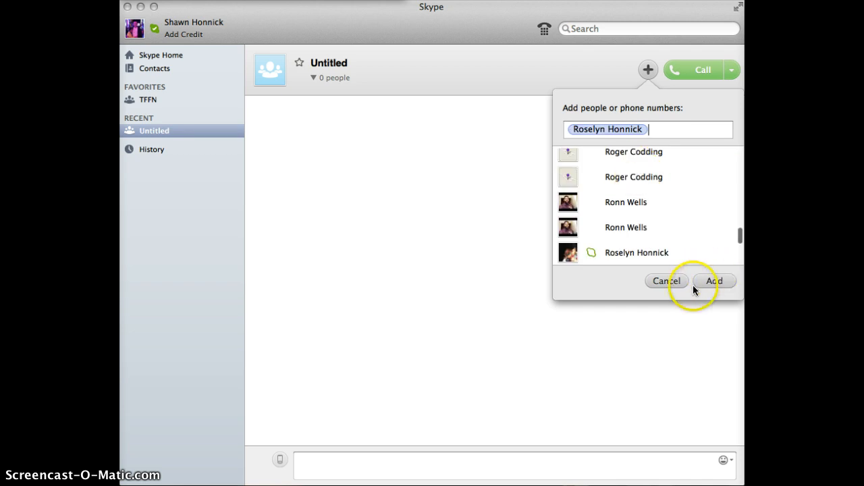
{"action": "mouse_move", "coordinate": [699, 275]}
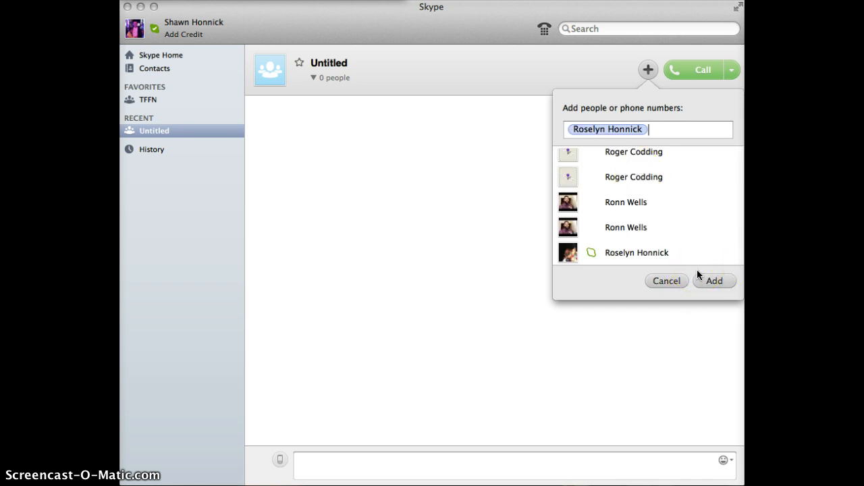
{"action": "type", "text": "ri"}
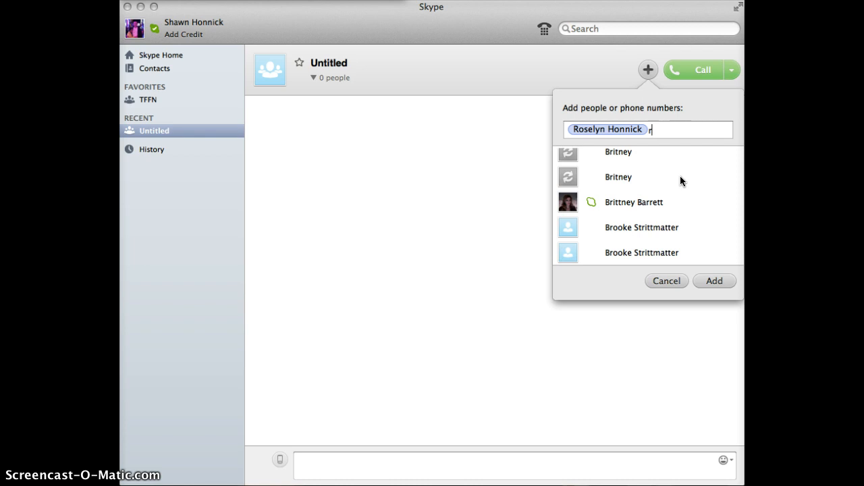
{"action": "key", "text": "backspace"}
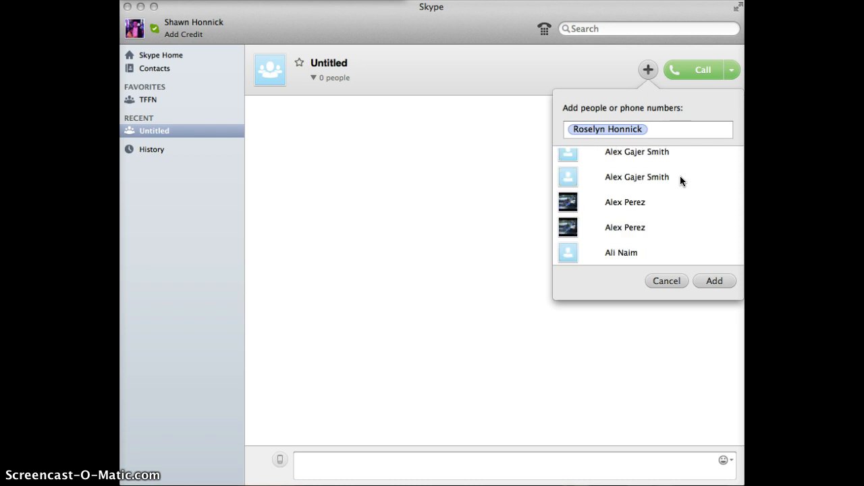
{"action": "type", "text": "meyer"}
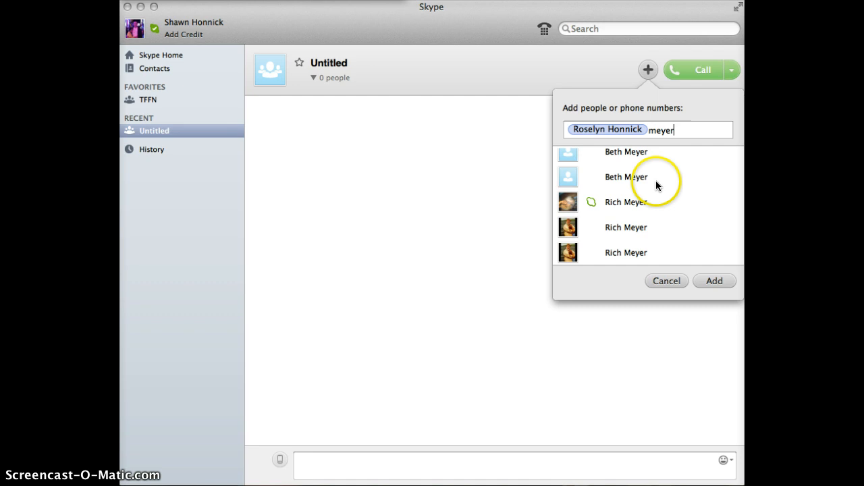
{"action": "left_click", "coordinate": [626, 177]}
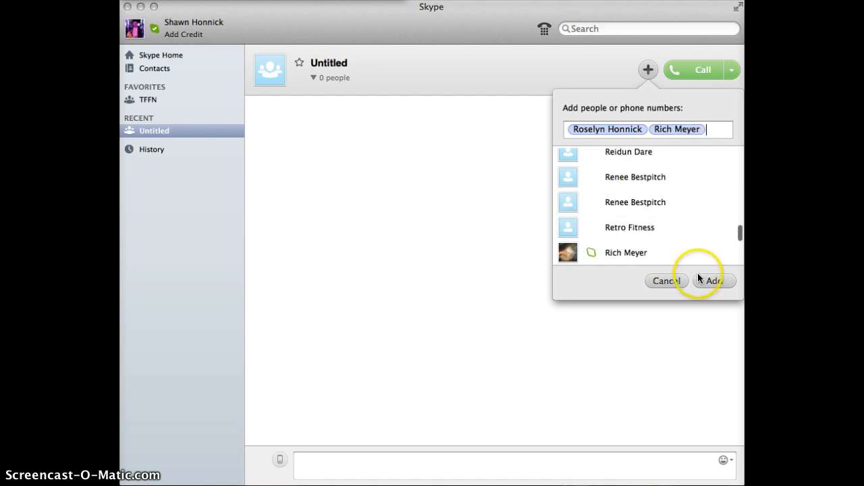
{"action": "left_click", "coordinate": [714, 280]}
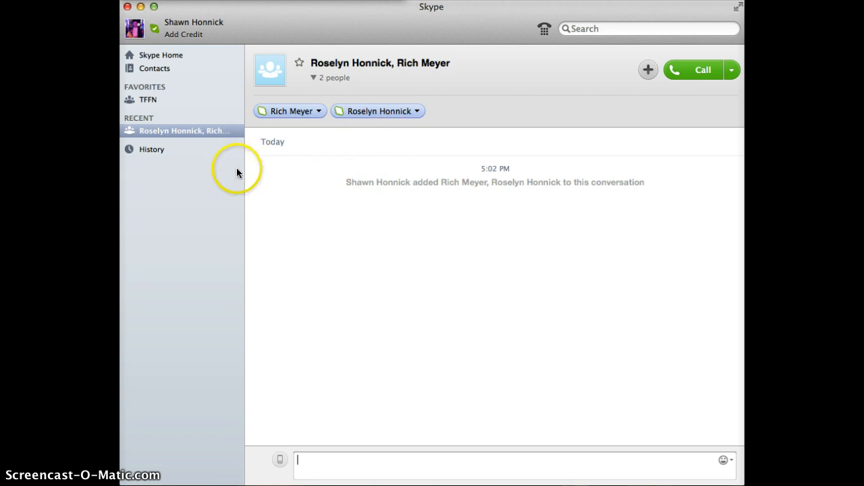
{"action": "mouse_move", "coordinate": [141, 124]}
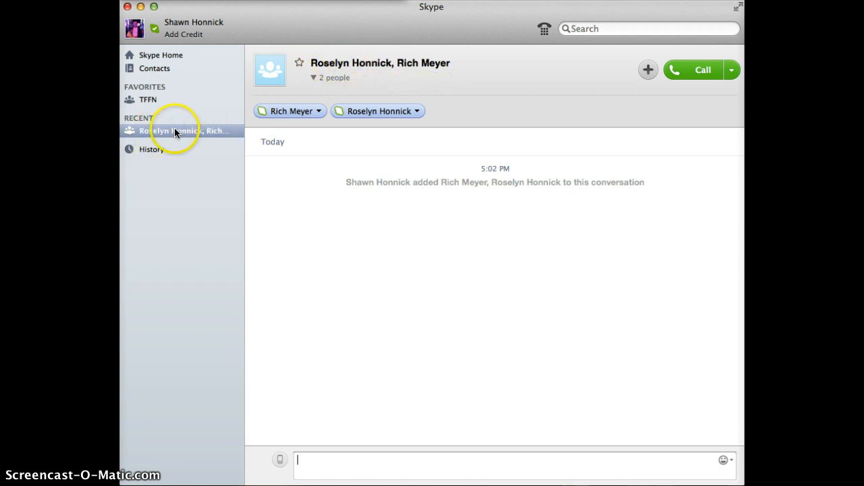
{"action": "mouse_move", "coordinate": [148, 99]}
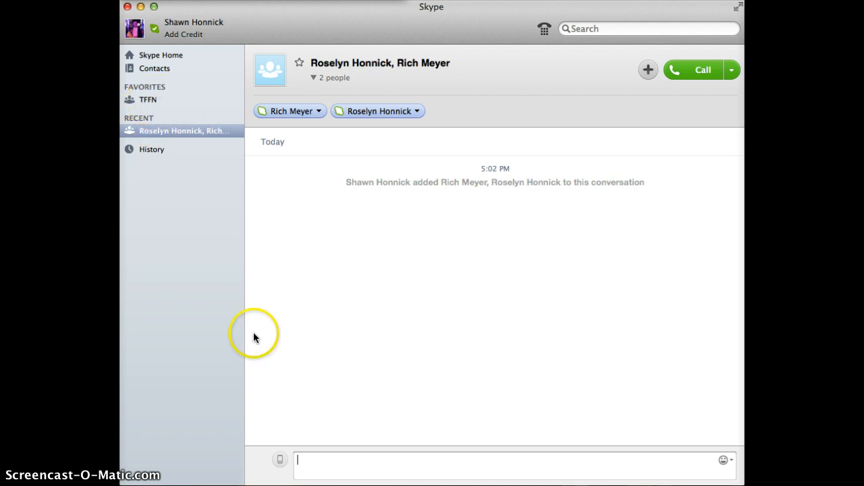
Send 'hi' as the first message in the new group chat
{"action": "type", "text": "hi"}
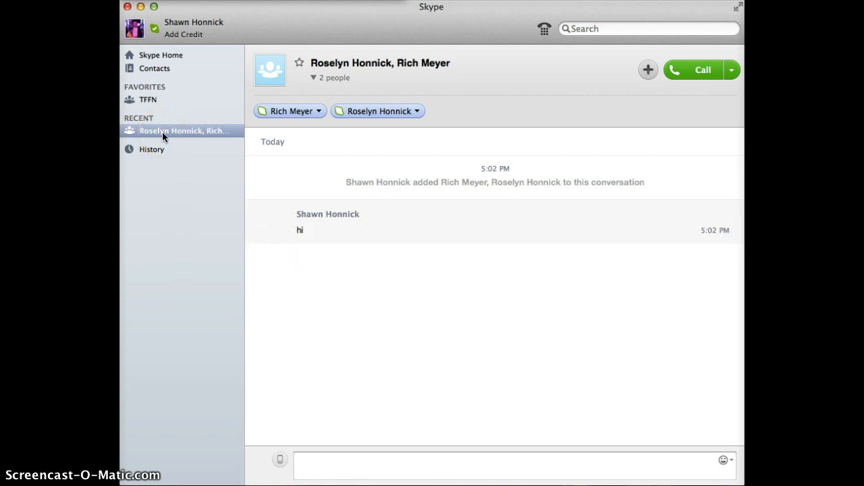
{"action": "mouse_move", "coordinate": [182, 130]}
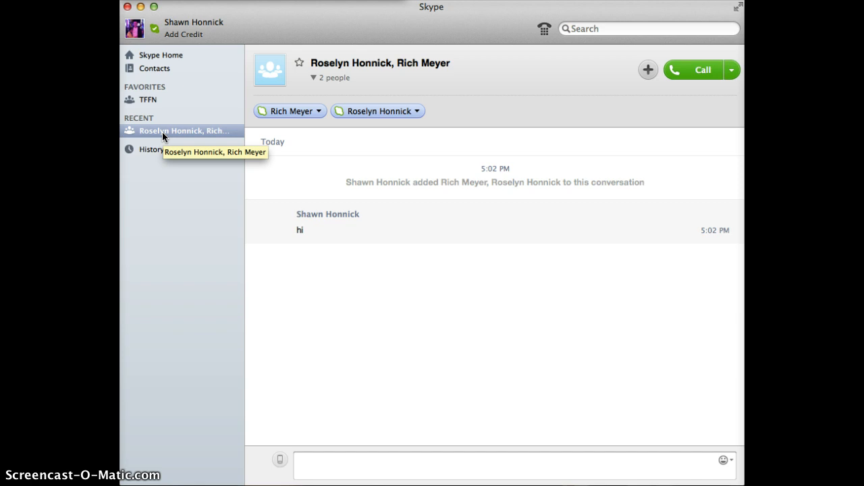
{"action": "mouse_move", "coordinate": [147, 100]}
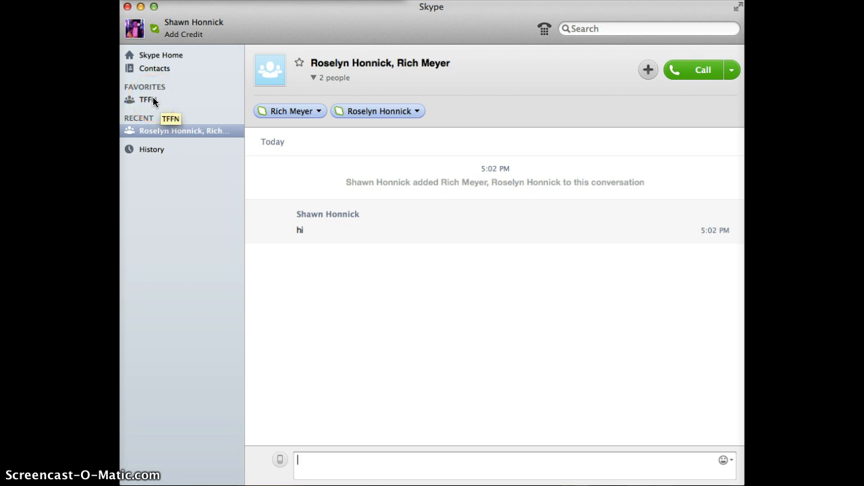
{"action": "left_click", "coordinate": [145, 99]}
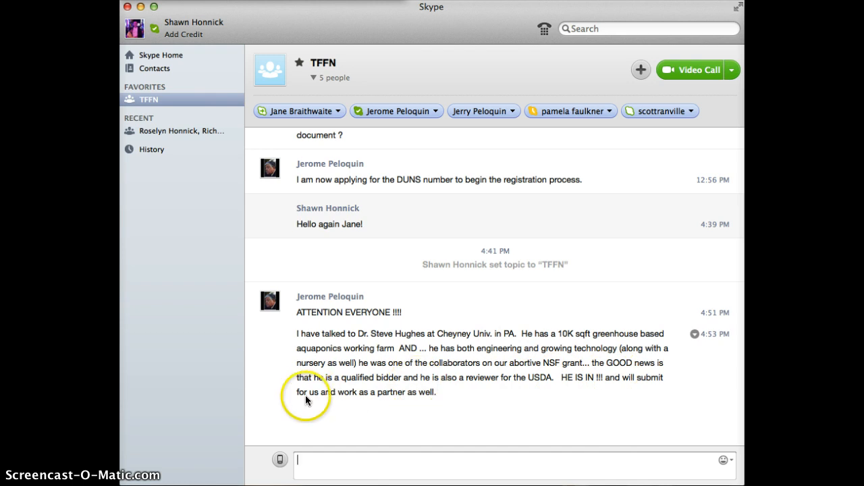
{"action": "mouse_move", "coordinate": [158, 195]}
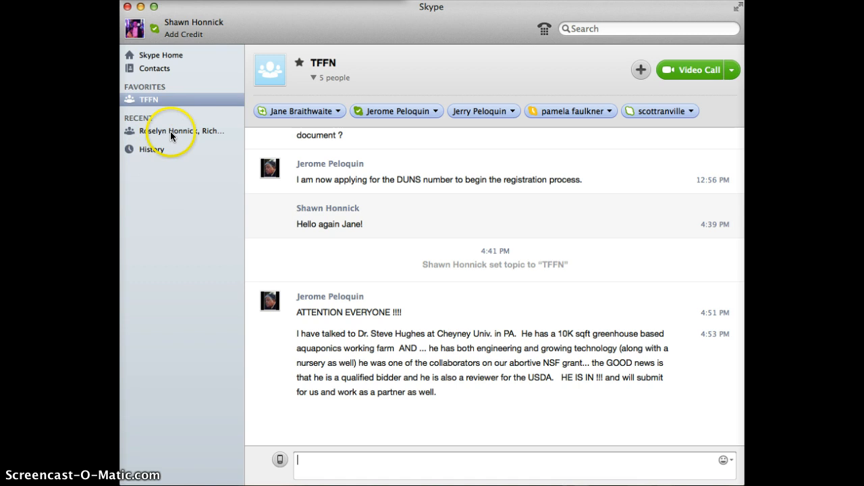
{"action": "left_click", "coordinate": [182, 131]}
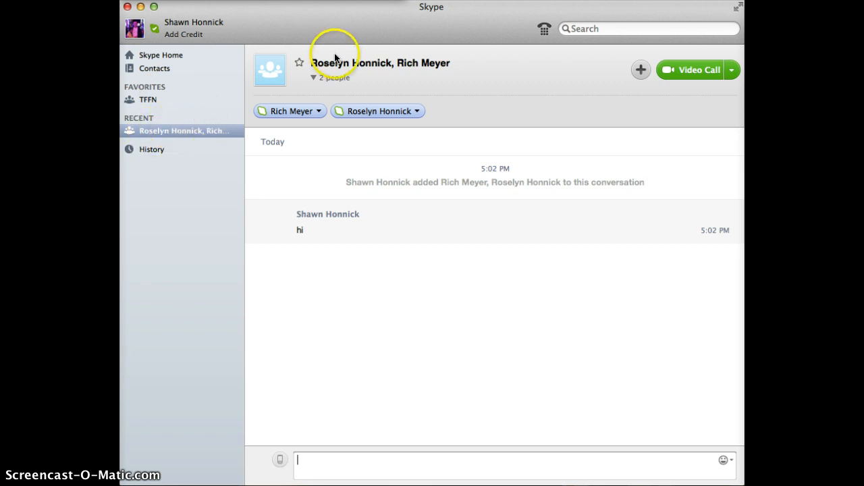
{"action": "mouse_move", "coordinate": [334, 64]}
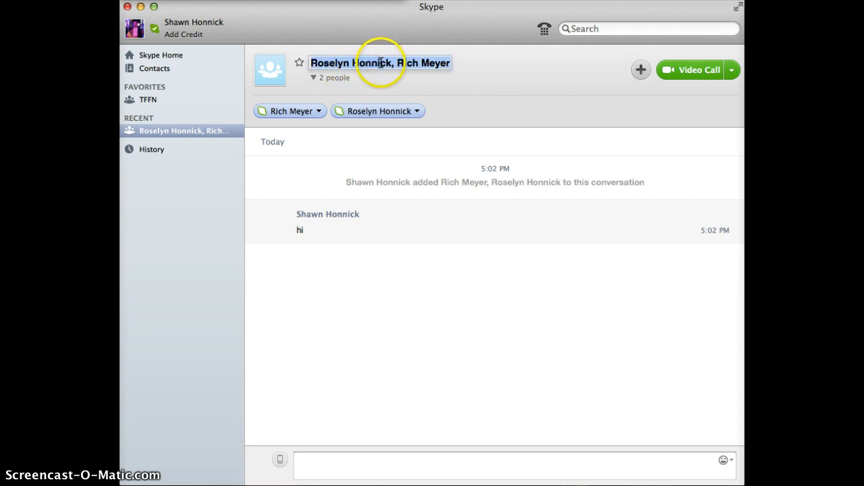
{"action": "mouse_move", "coordinate": [380, 63]}
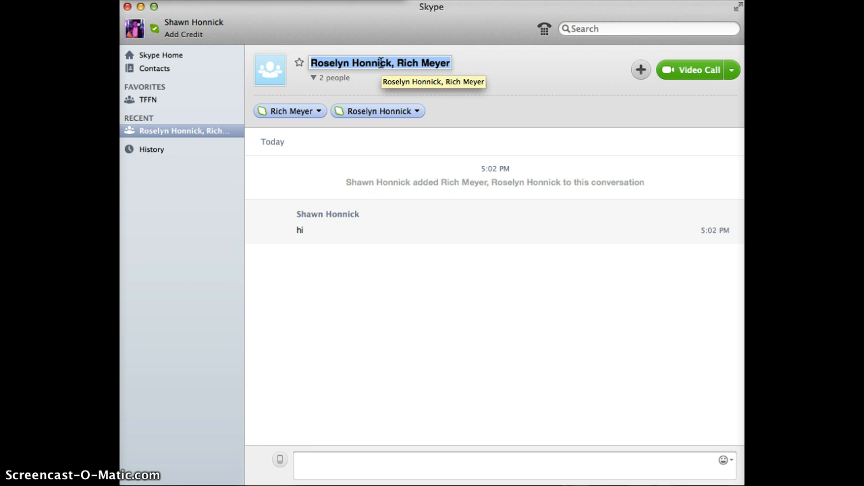
Set the group conversation's topic to 'Family'
{"action": "type", "text": "Family"}
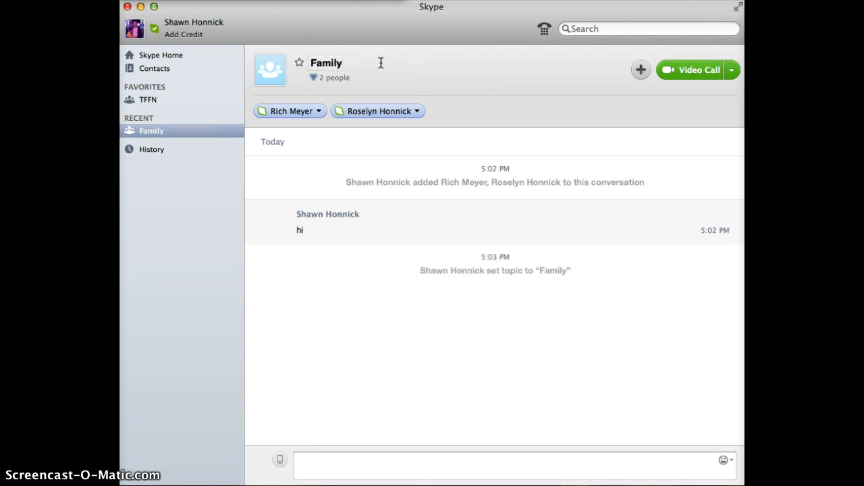
{"action": "mouse_move", "coordinate": [350, 161]}
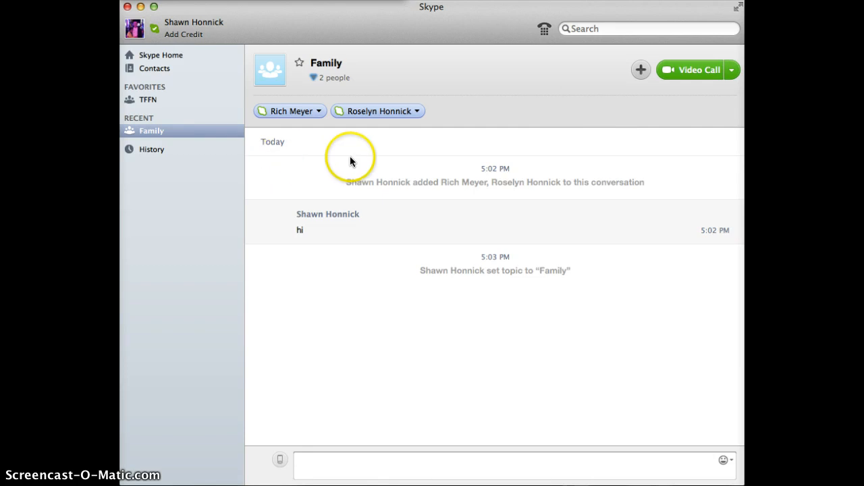
{"action": "mouse_move", "coordinate": [338, 156]}
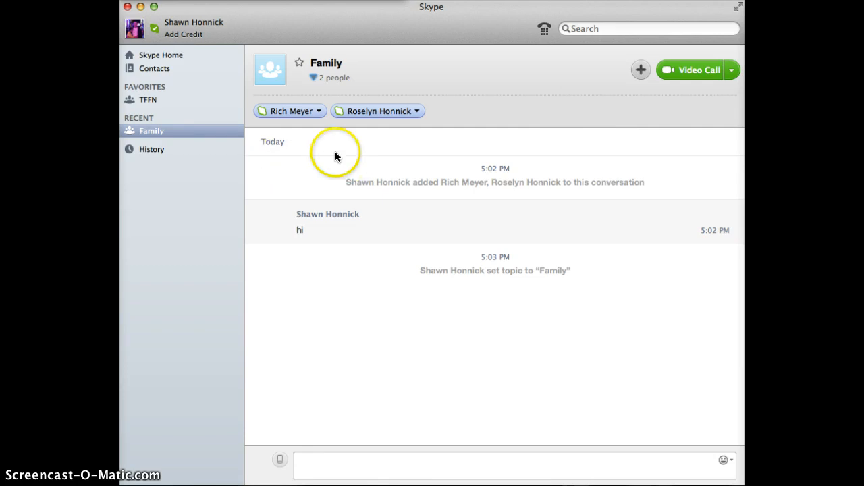
Add the contact found by searching 'nancy' to Family, then remove them from the group
{"action": "left_click", "coordinate": [641, 69]}
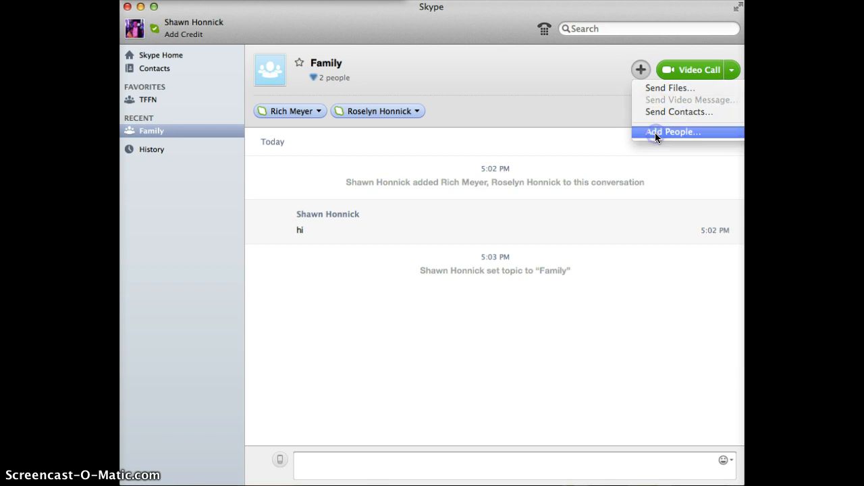
{"action": "left_click", "coordinate": [673, 131]}
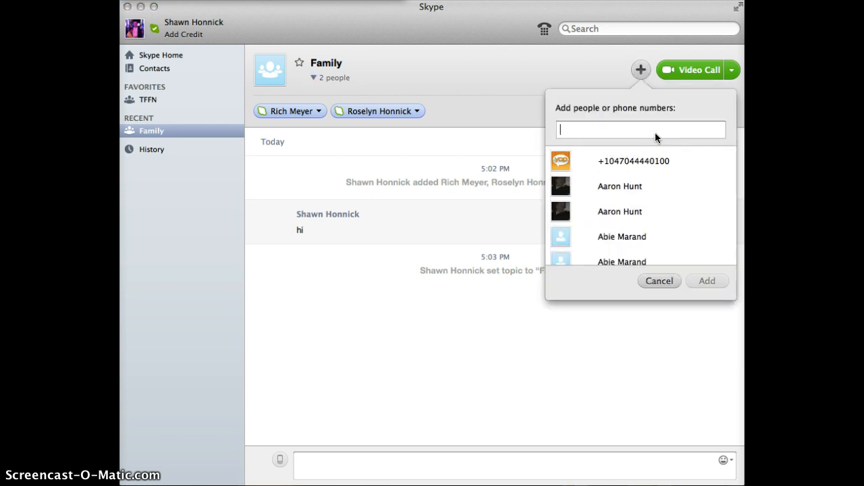
{"action": "type", "text": "n"}
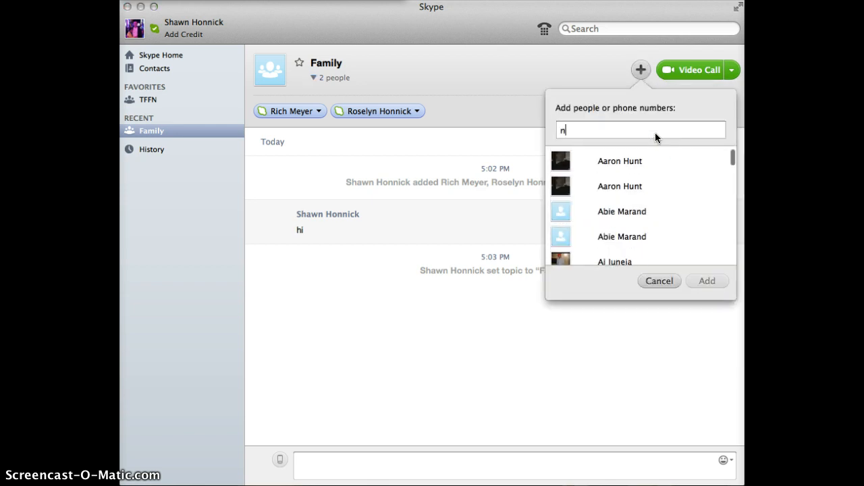
{"action": "type", "text": "anc"}
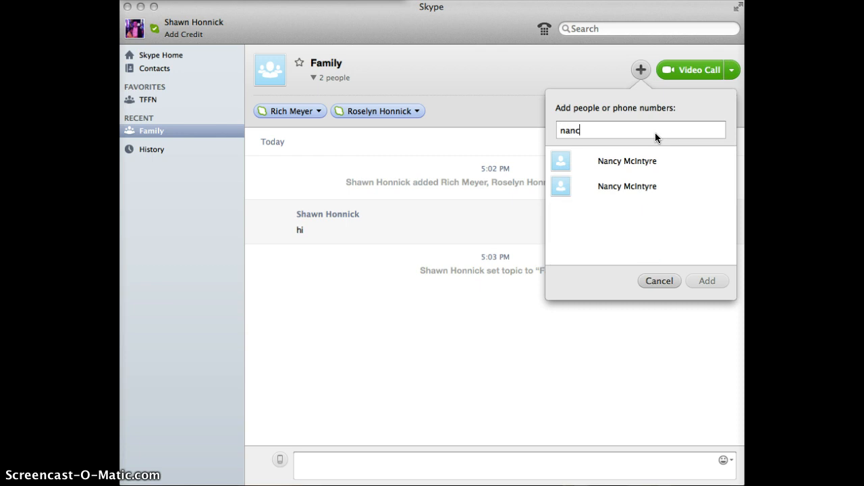
{"action": "type", "text": "y"}
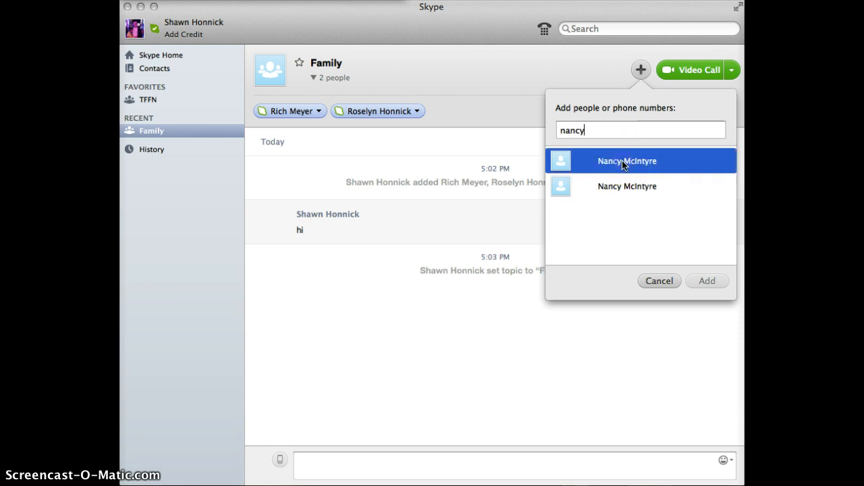
{"action": "left_click", "coordinate": [627, 161]}
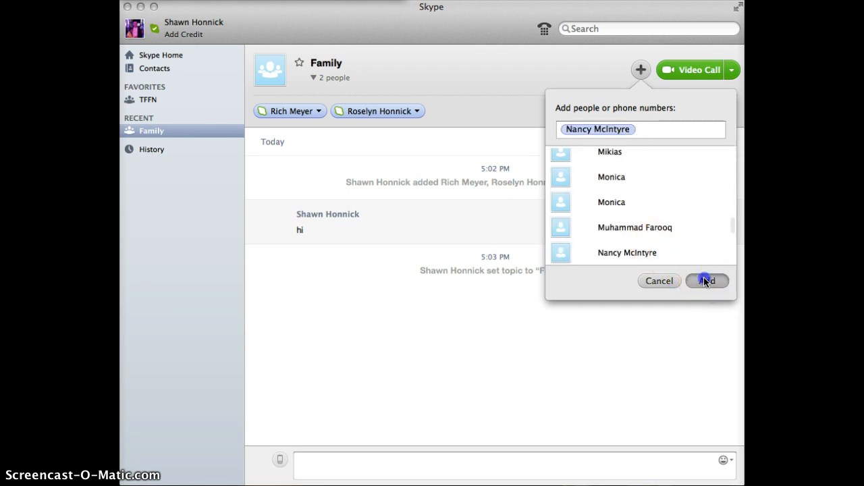
{"action": "left_click", "coordinate": [707, 280]}
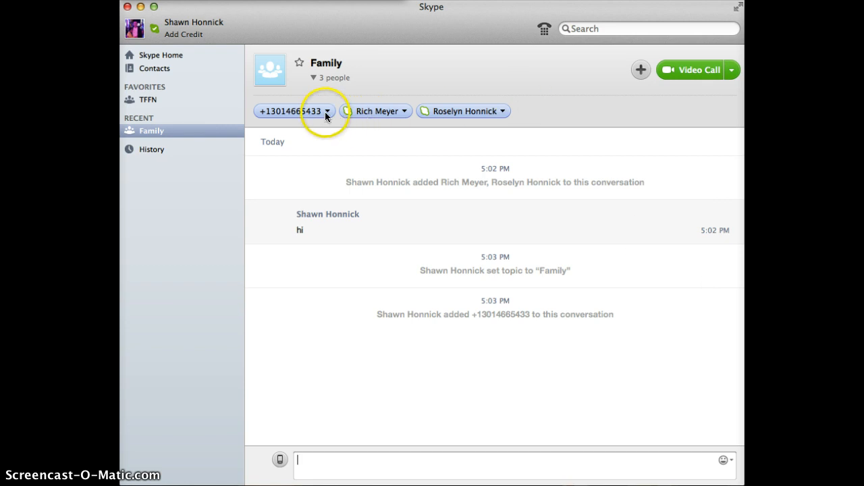
{"action": "left_click", "coordinate": [327, 111]}
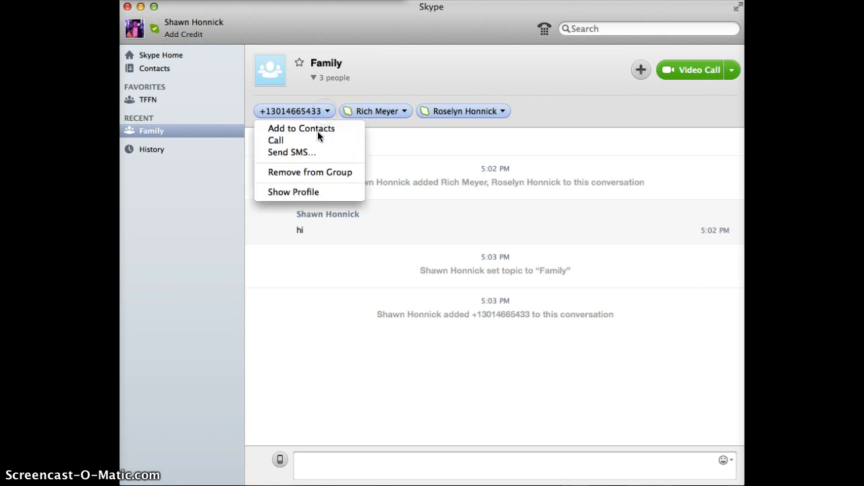
{"action": "left_click", "coordinate": [310, 172]}
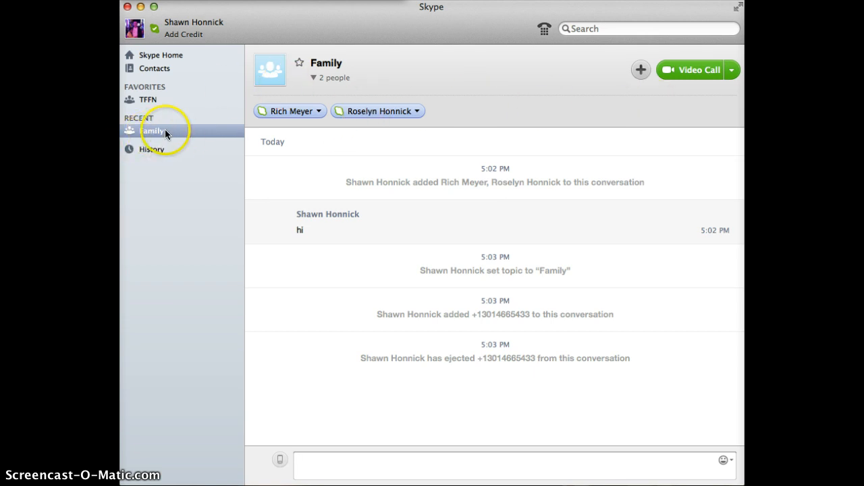
Star the Family conversation so it appears under Favorites
{"action": "right_click", "coordinate": [154, 131]}
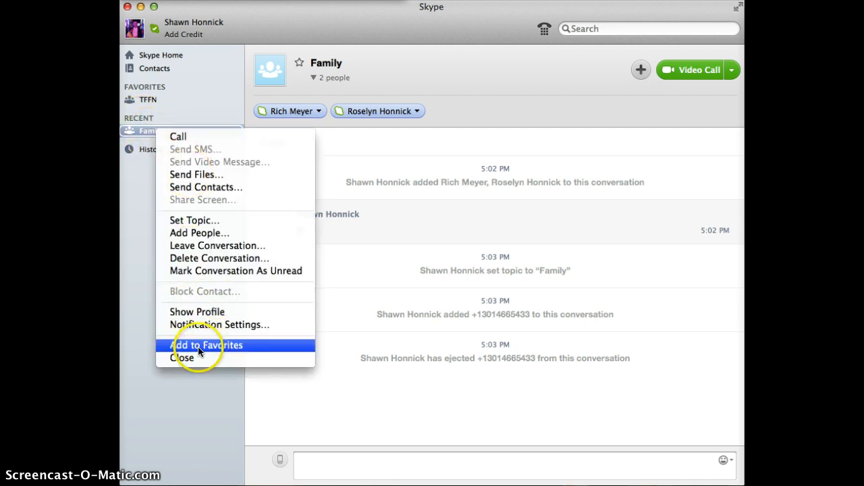
{"action": "mouse_move", "coordinate": [216, 245]}
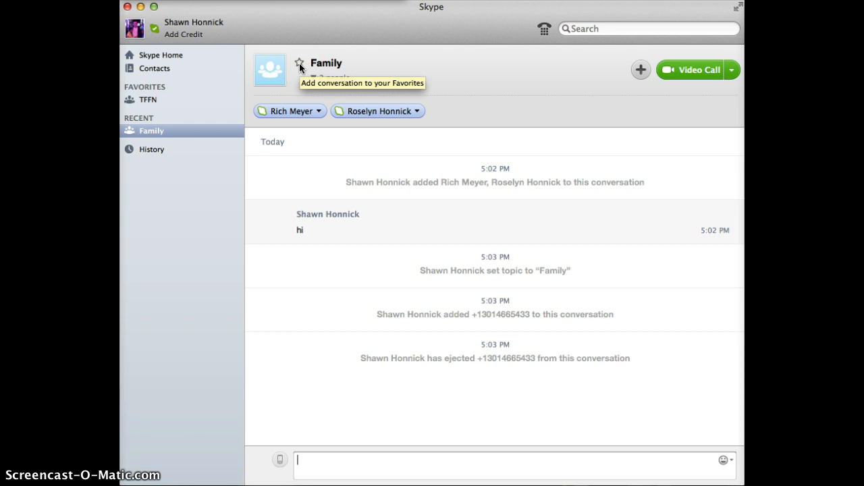
{"action": "left_click", "coordinate": [299, 62]}
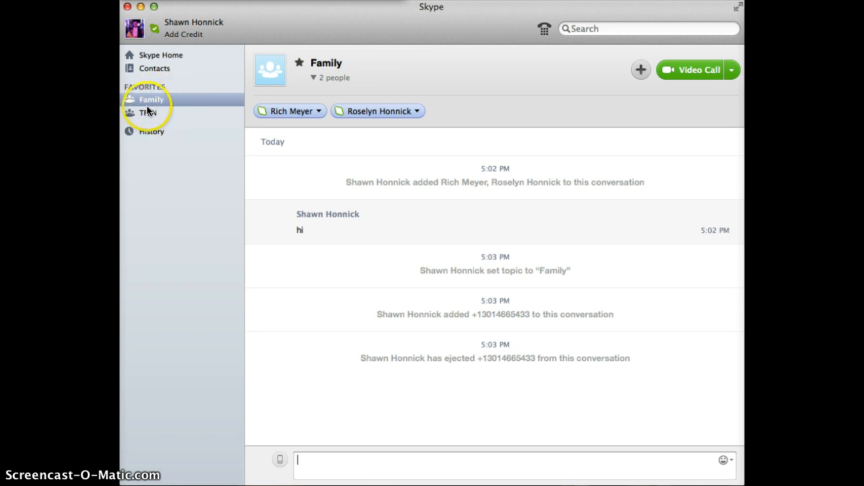
{"action": "left_click", "coordinate": [147, 112]}
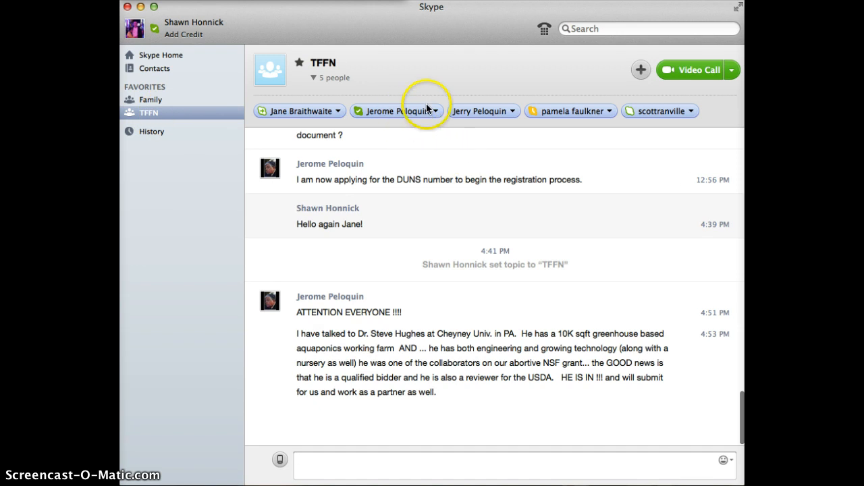
{"action": "mouse_move", "coordinate": [664, 114]}
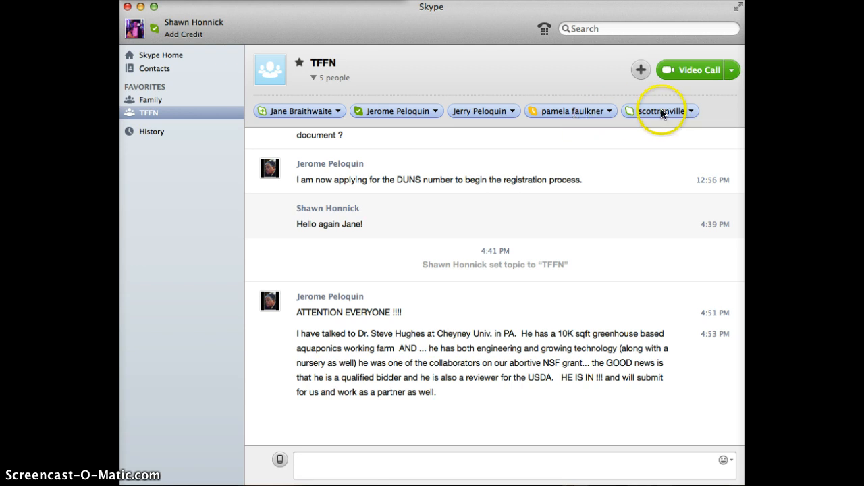
{"action": "mouse_move", "coordinate": [464, 118]}
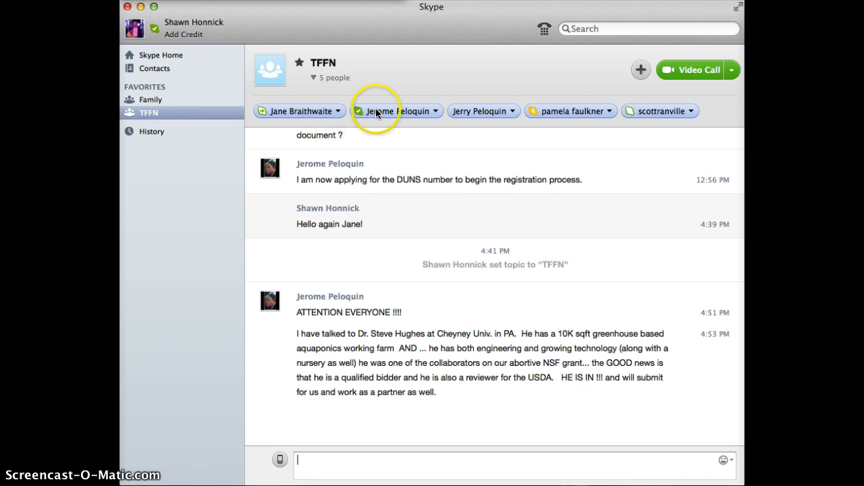
{"action": "mouse_move", "coordinate": [400, 122]}
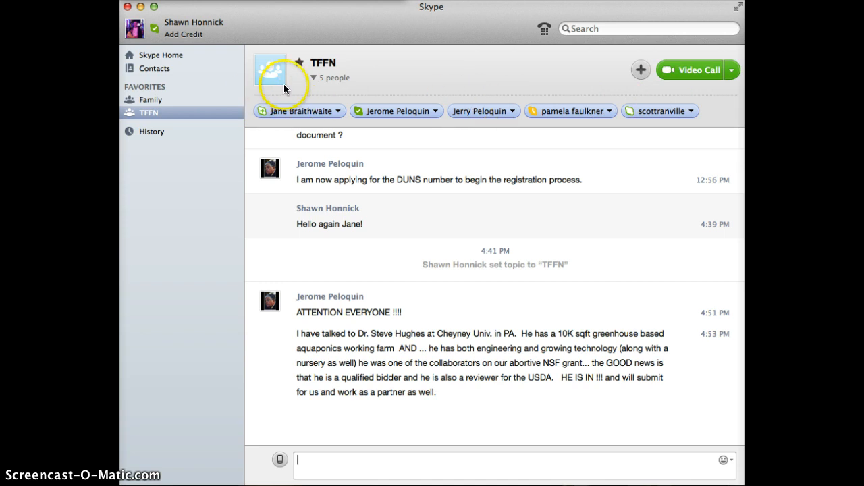
{"action": "mouse_move", "coordinate": [466, 91]}
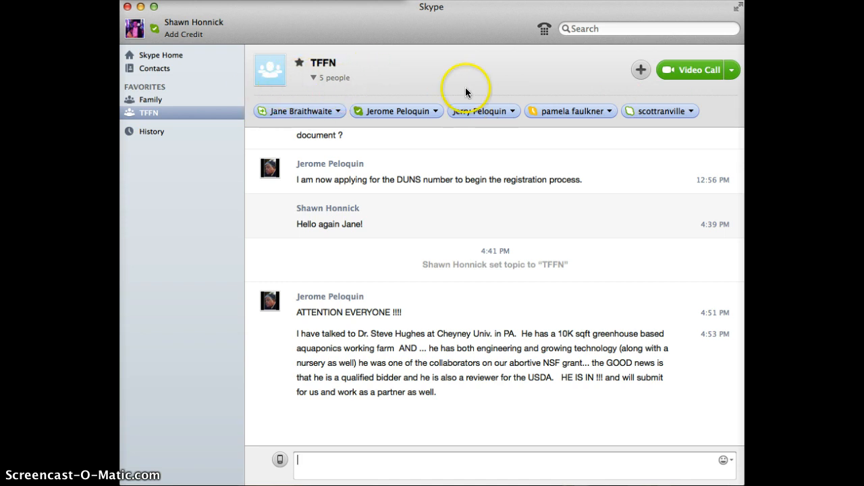
Review the TFFN group chat's five participants and messages
{"action": "left_click", "coordinate": [640, 69]}
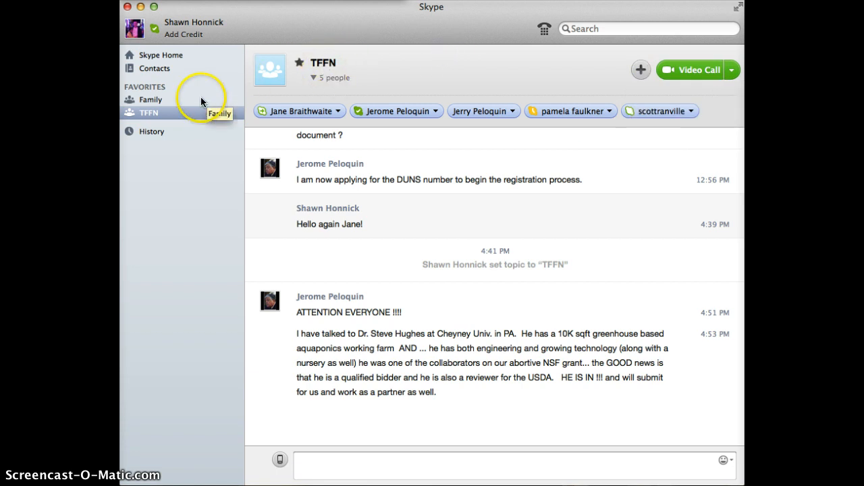
{"action": "mouse_move", "coordinate": [330, 64]}
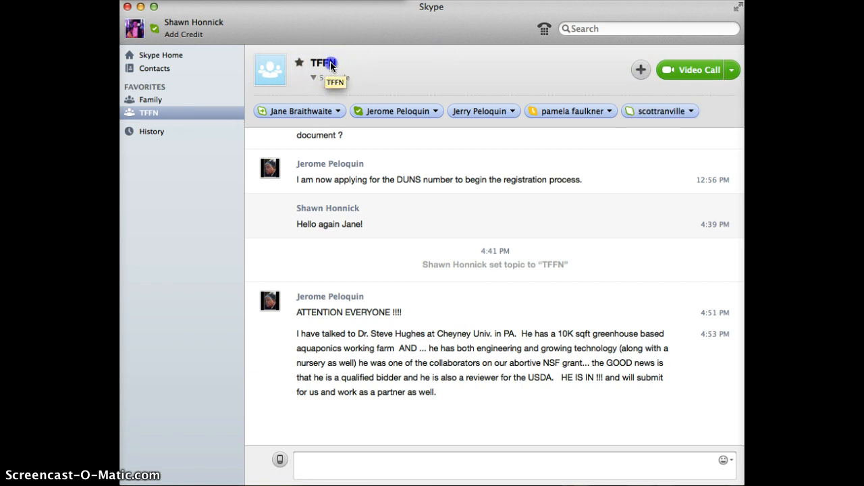